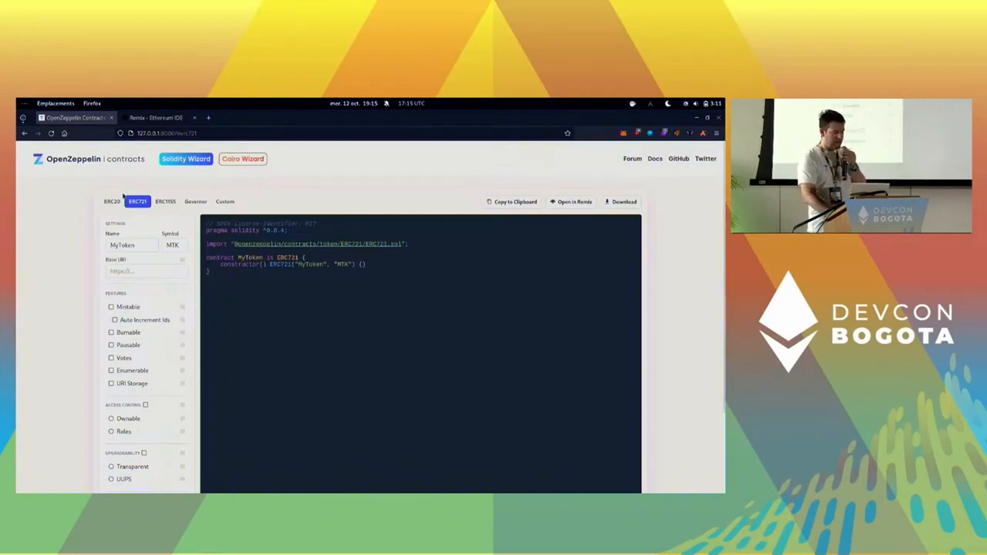
Step: Make MyToken mintable with auto-increment ids, votes, roles and burnable, then send it to Remix
scroll("down", 3)
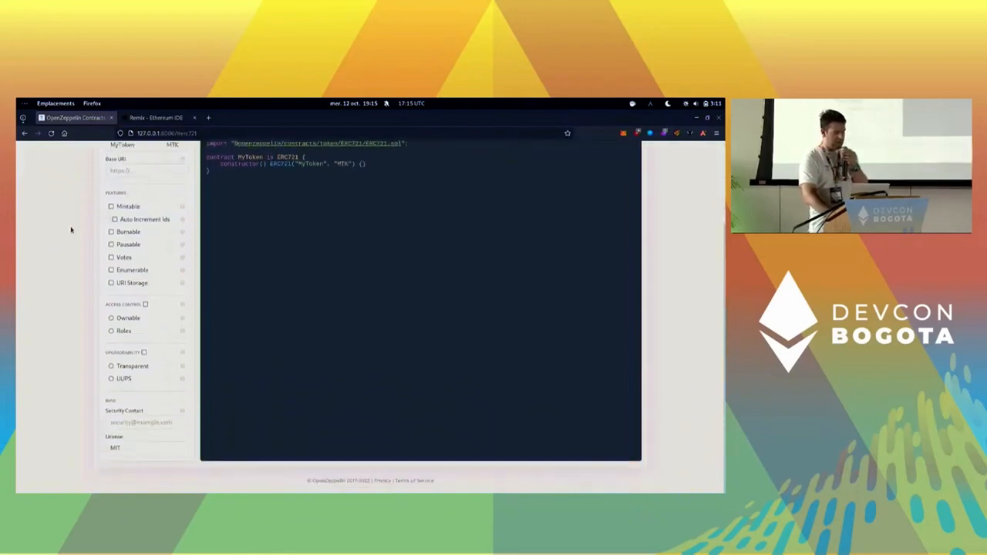
left_click(111, 206)
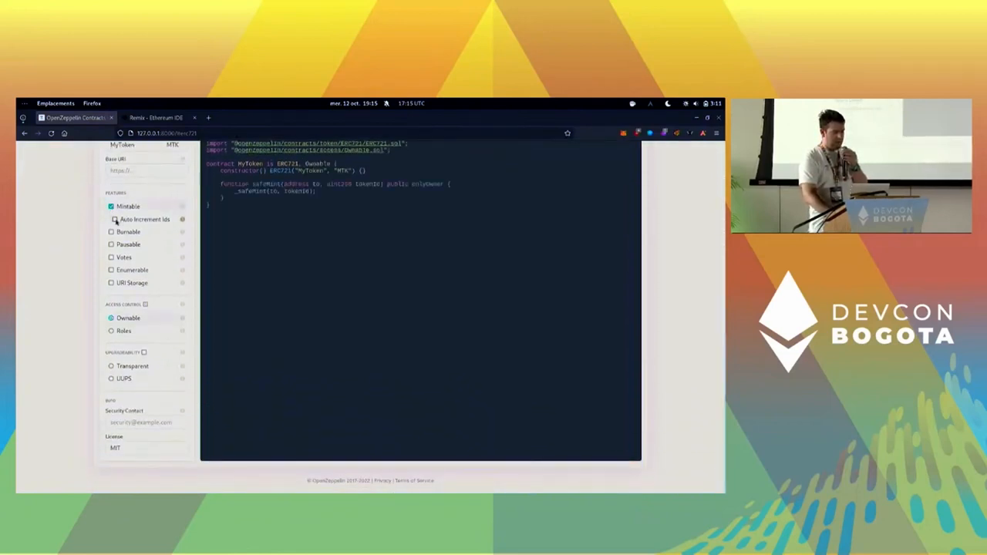
left_click(111, 219)
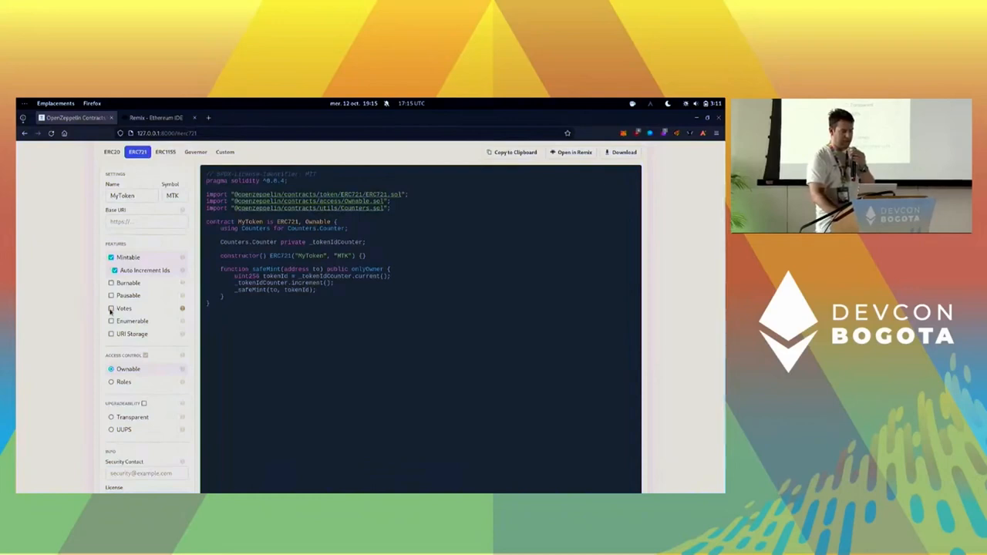
left_click(111, 307)
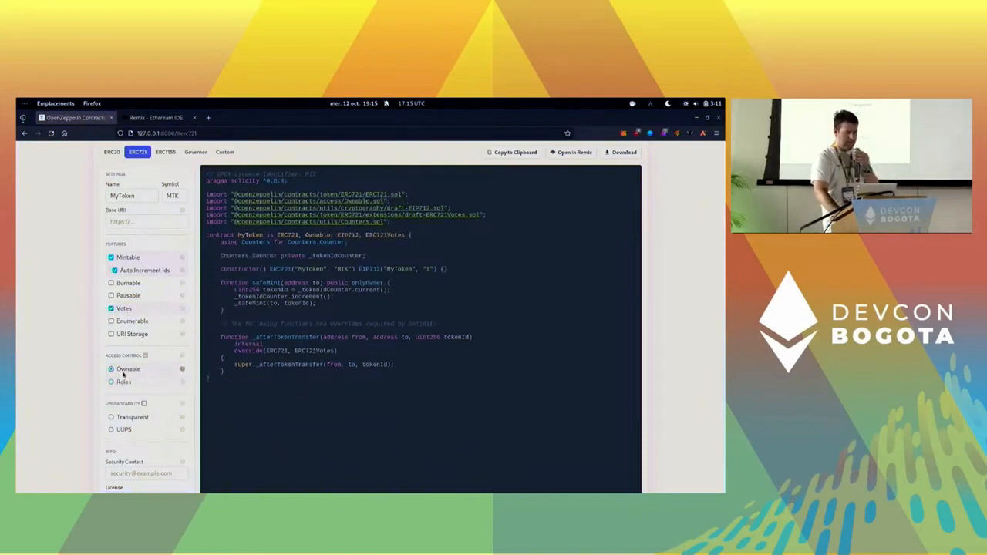
left_click(123, 382)
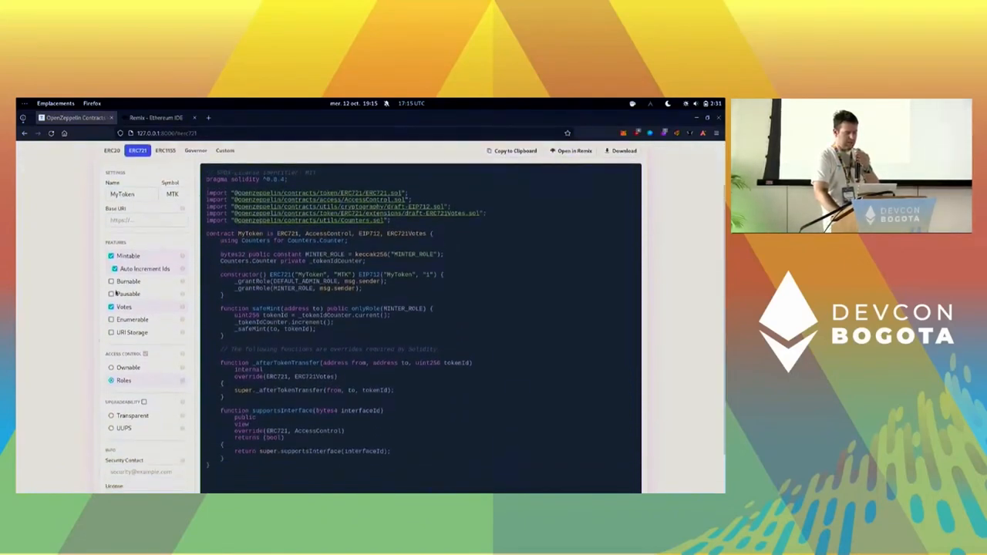
left_click(112, 281)
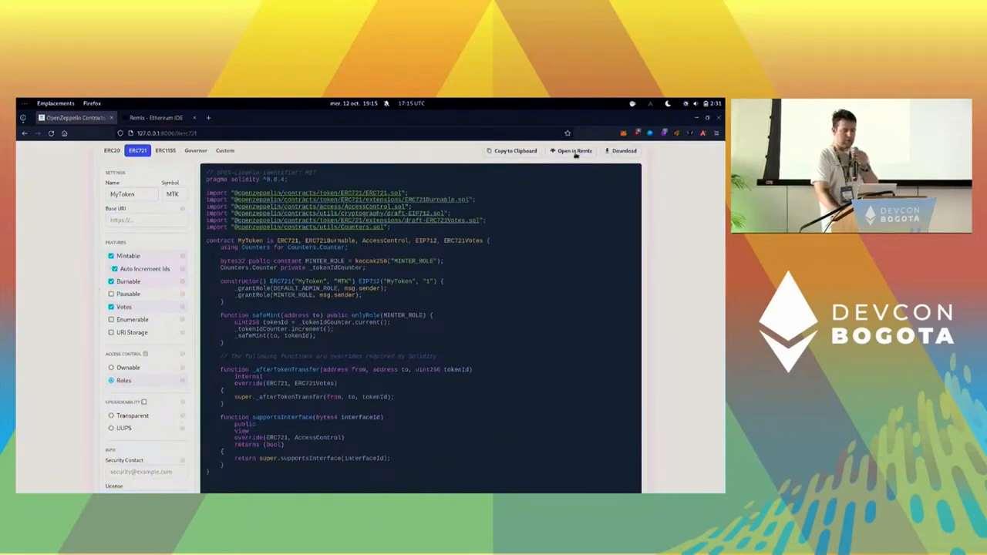
left_click(572, 150)
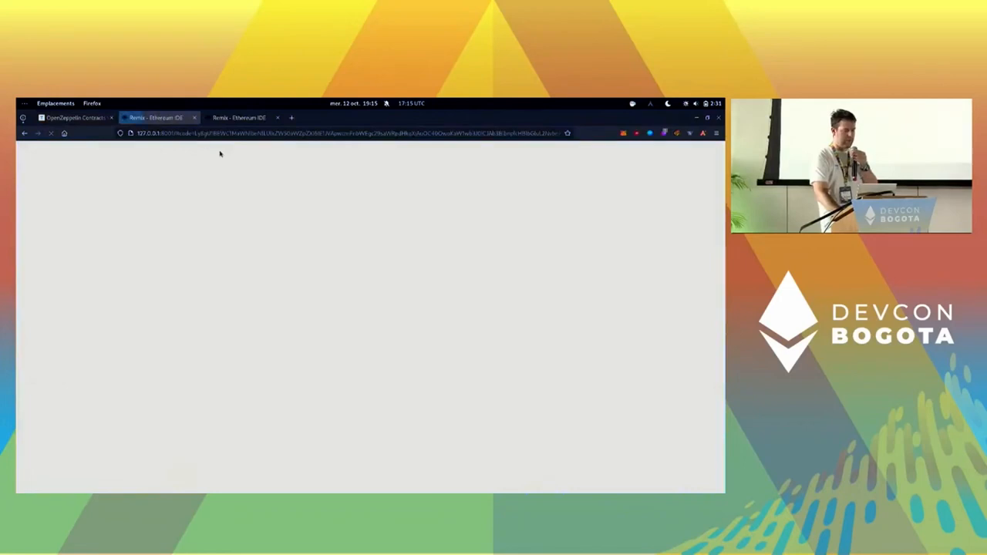
Step: Close the duplicate Remix tab, leave the unsaved page, and review the MyToken code
left_click(239, 117)
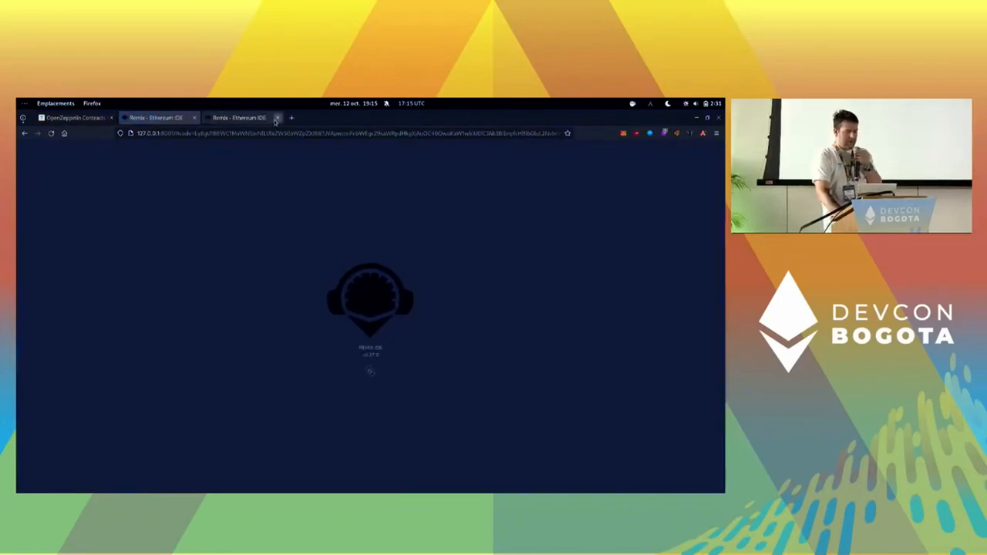
left_click(277, 117)
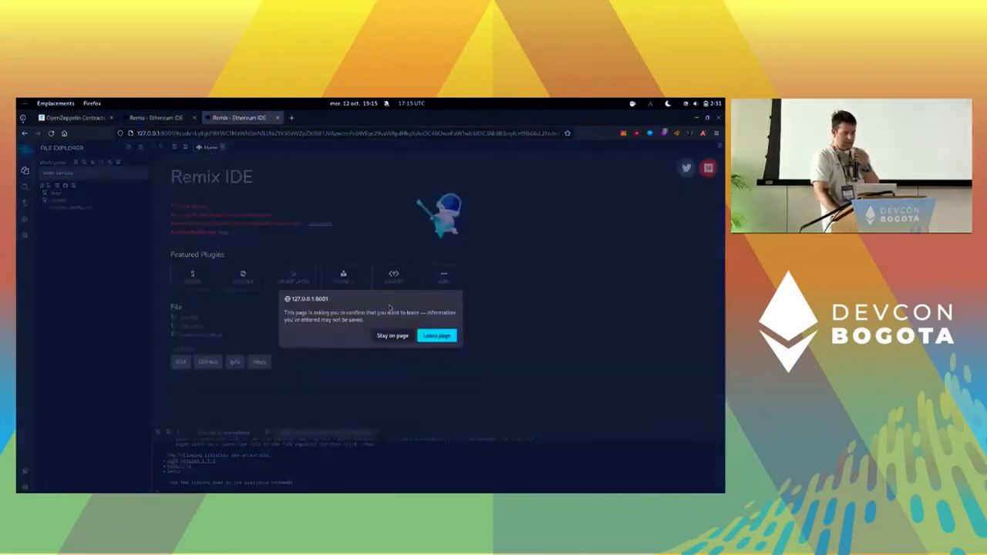
left_click(436, 335)
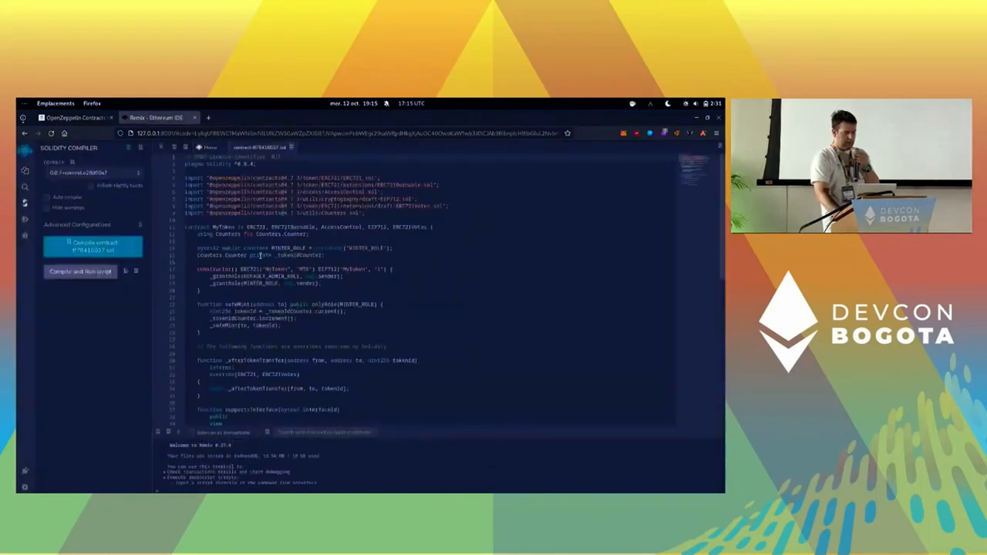
scroll("down", 3)
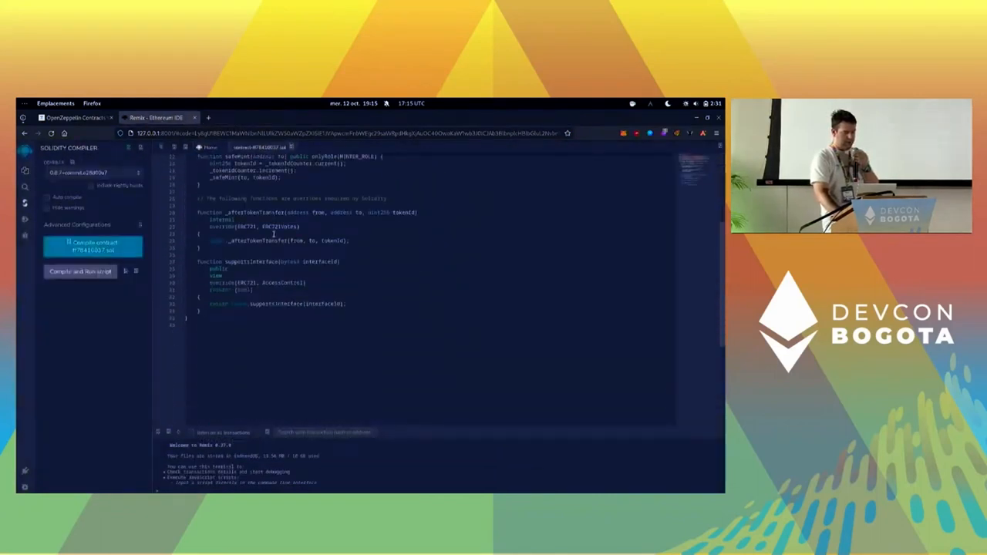
scroll("up", 3)
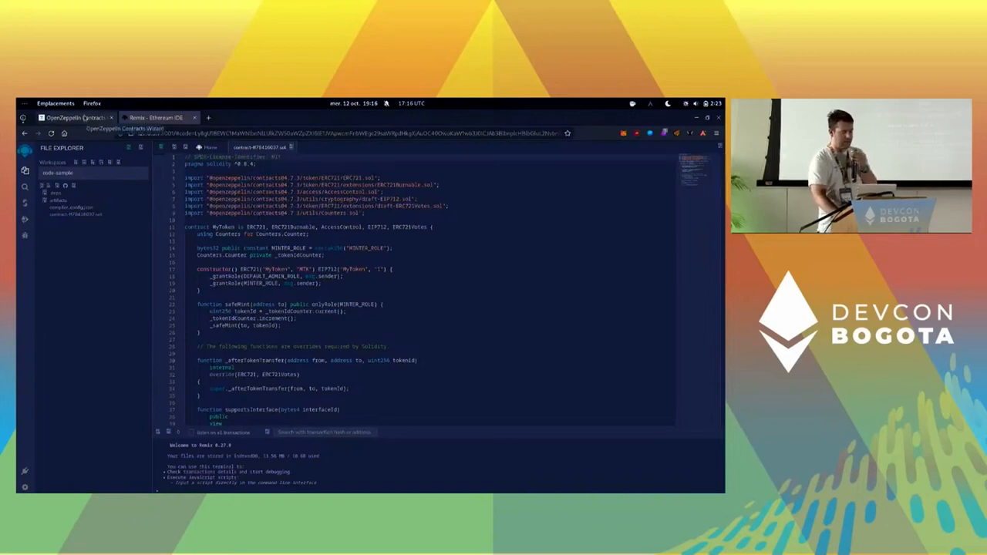
left_click(73, 118)
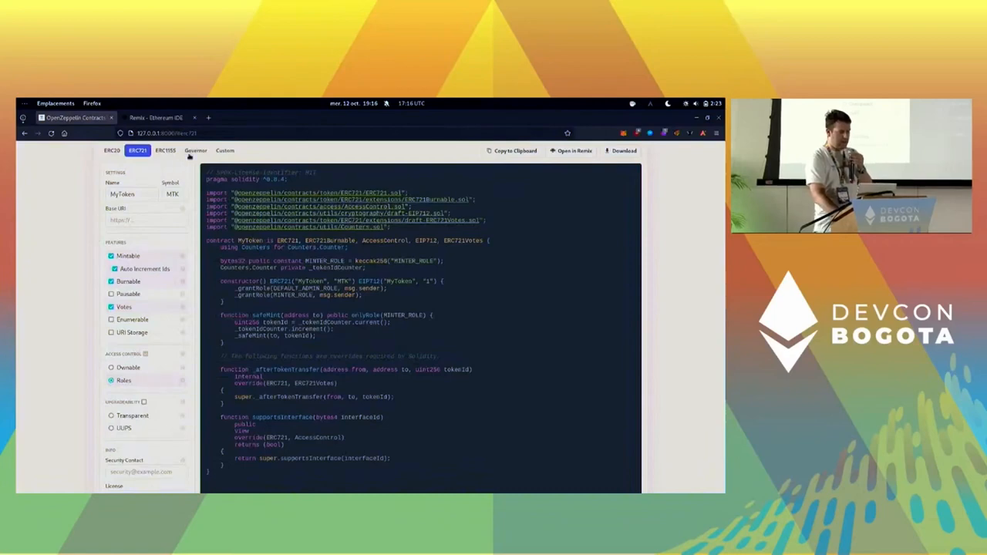
Step: Build a Governor with 10% quorum, no timelock and updatable settings kept, and send to Remix
left_click(195, 149)
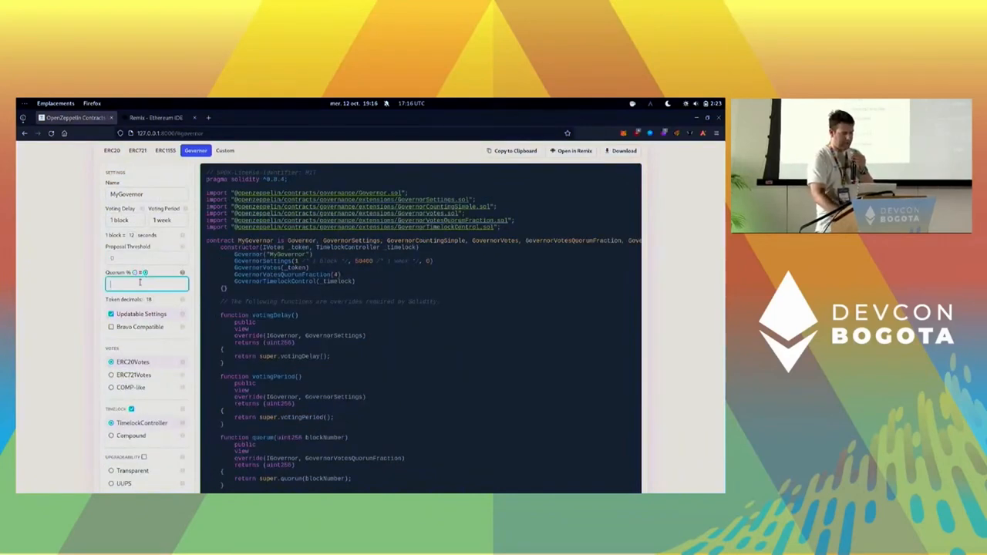
type("10")
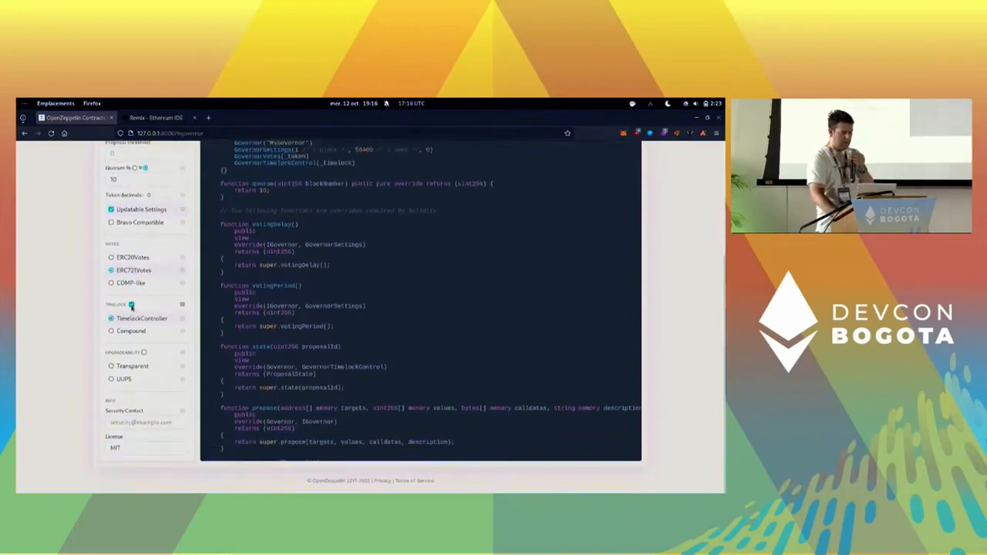
left_click(131, 305)
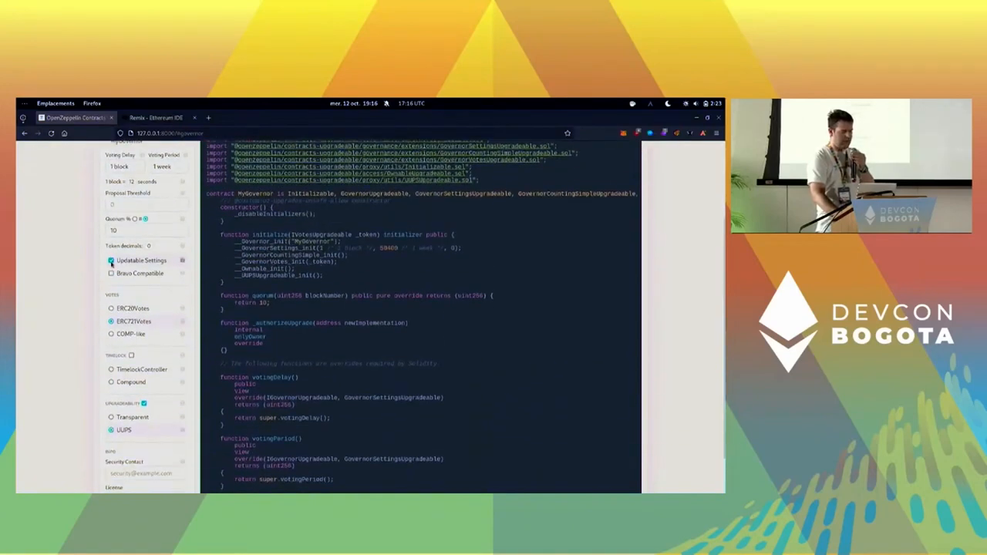
left_click(111, 260)
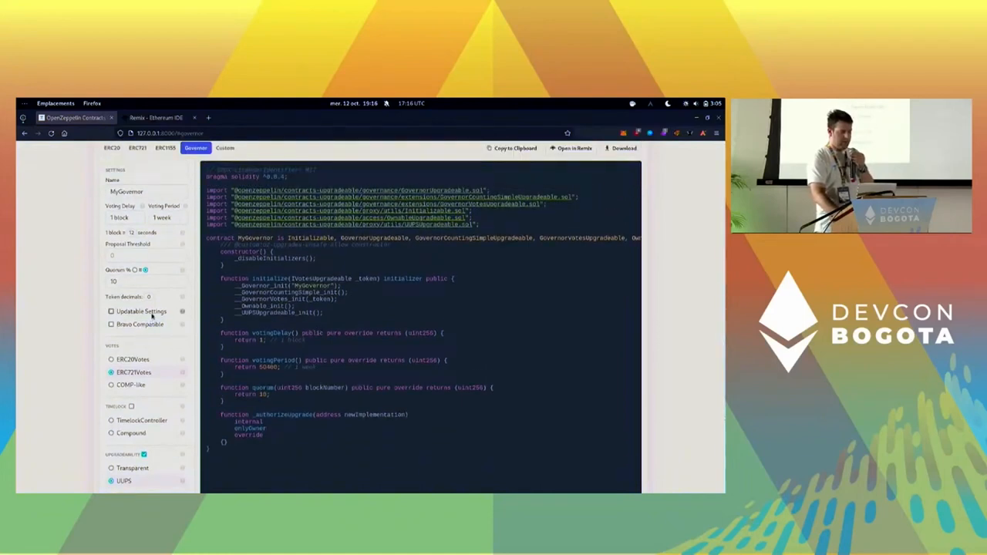
left_click(111, 311)
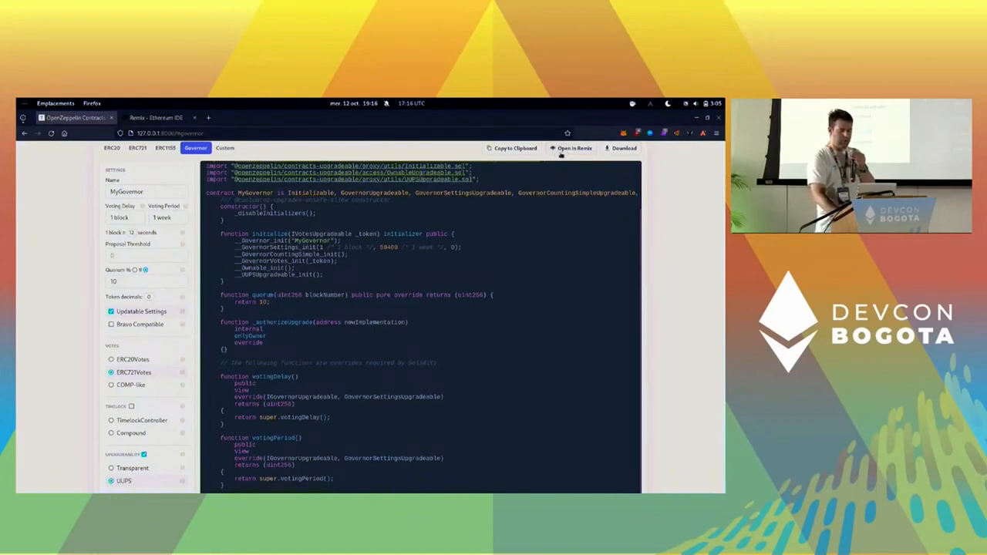
left_click(573, 148)
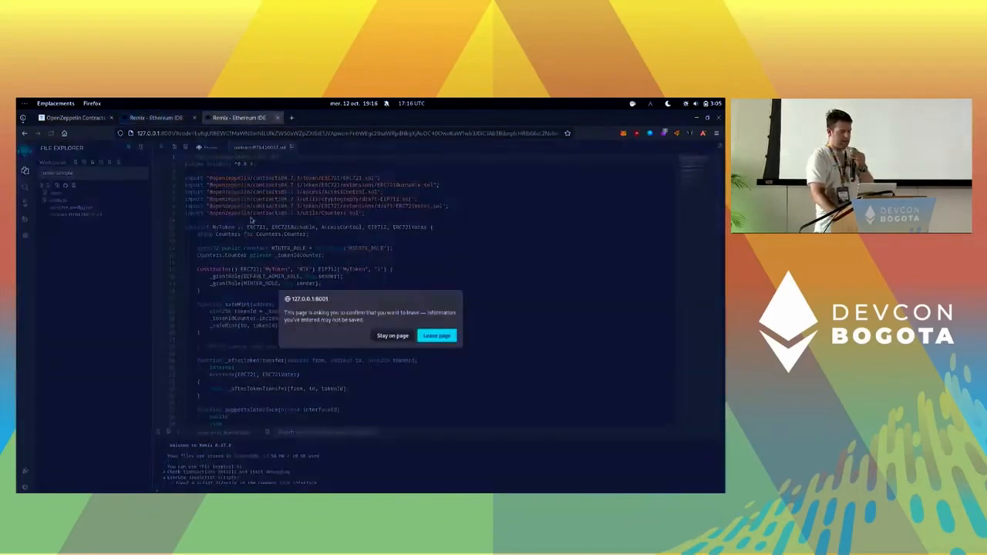
Step: Load MyGovernor in Remix and enable compiler optimization in the advanced configuration
left_click(436, 336)
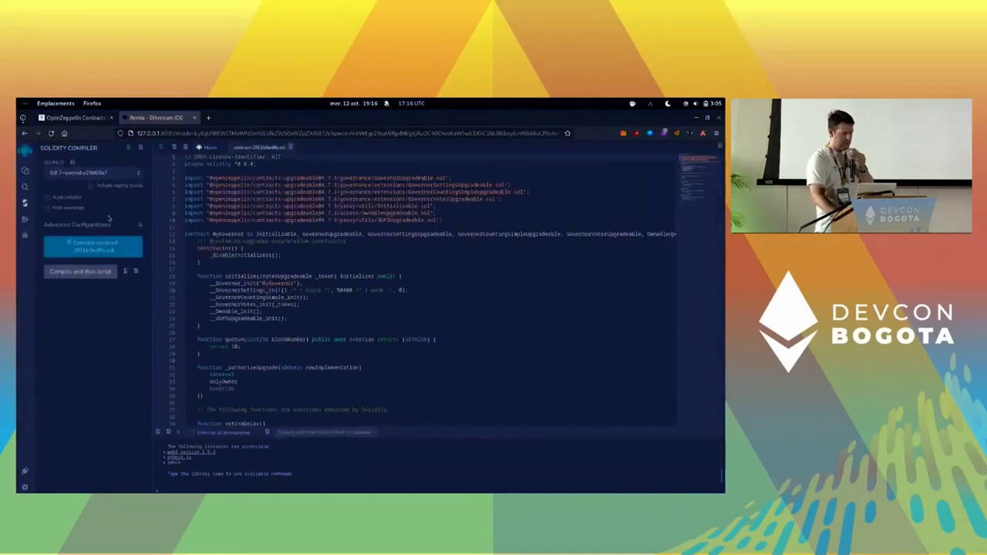
left_click(24, 172)
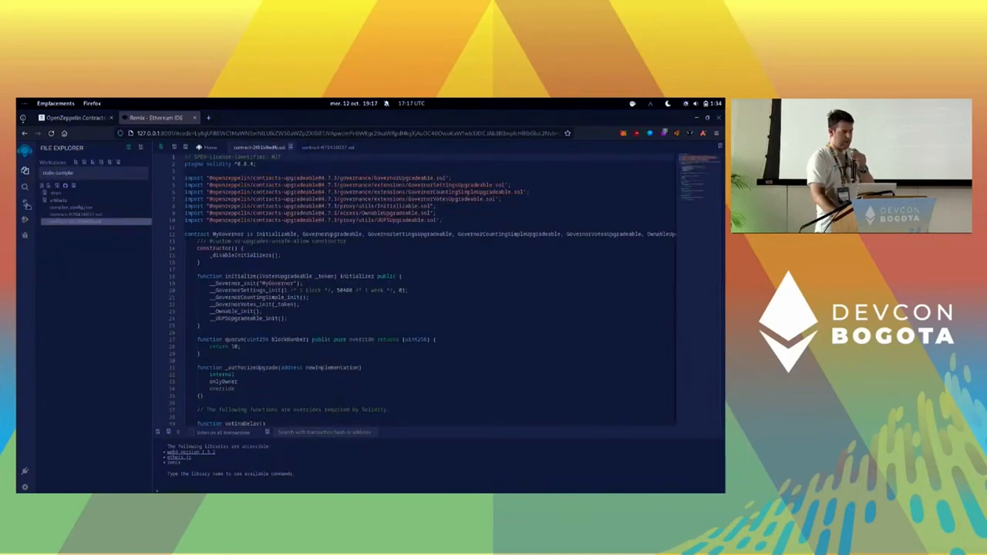
left_click(25, 186)
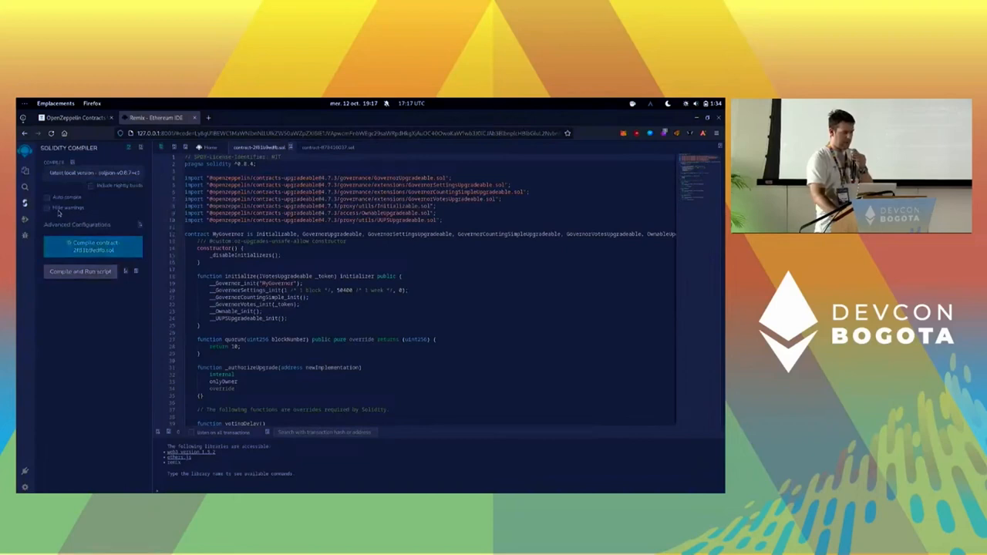
left_click(77, 224)
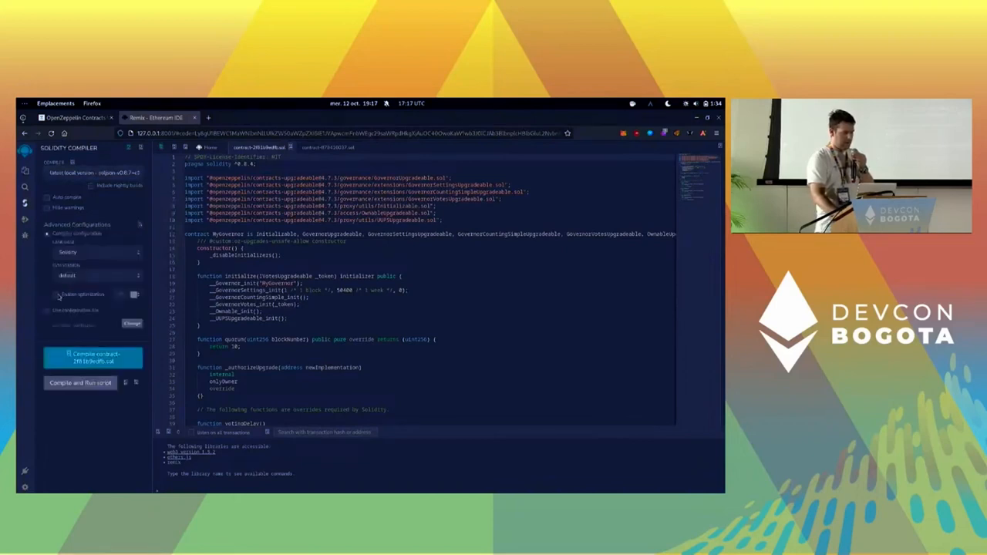
left_click(55, 294)
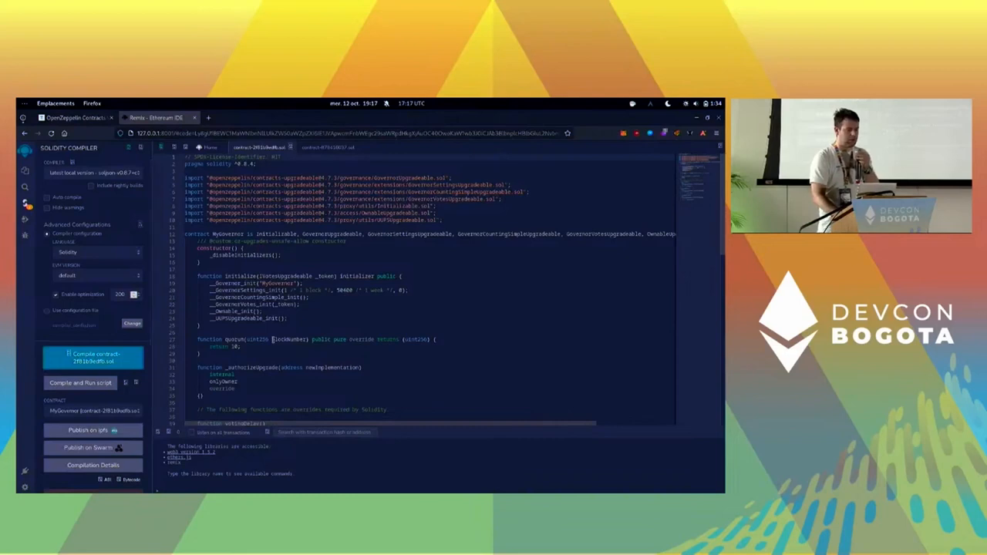
Step: Replace onlyOwner with onlyGovernance in _authorizeUpgrade
scroll("down", 3)
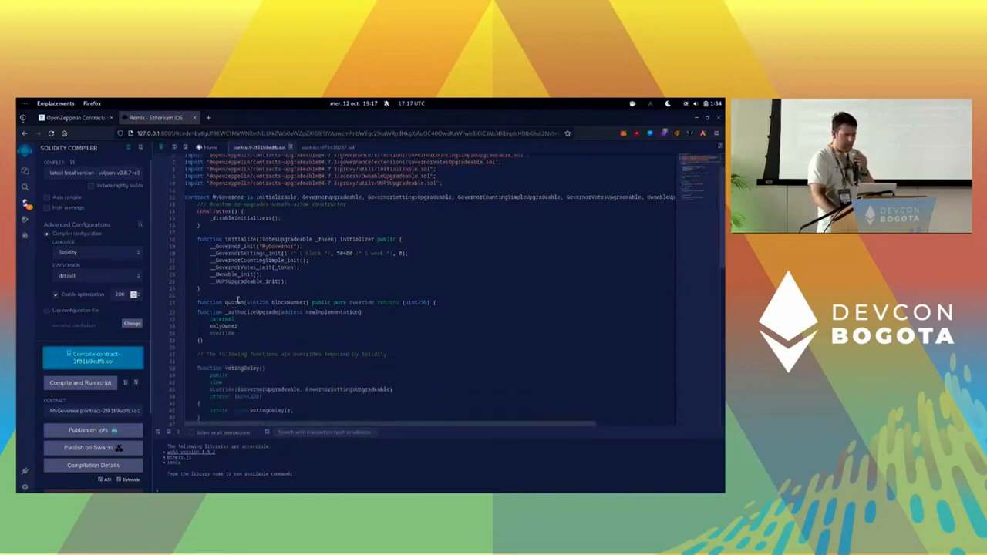
scroll("down", 3)
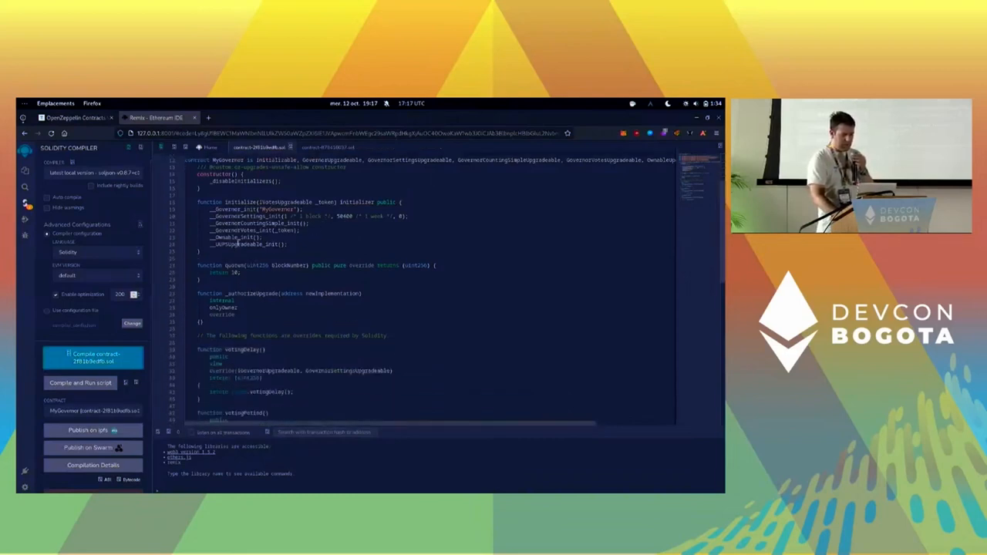
double_click(223, 308)
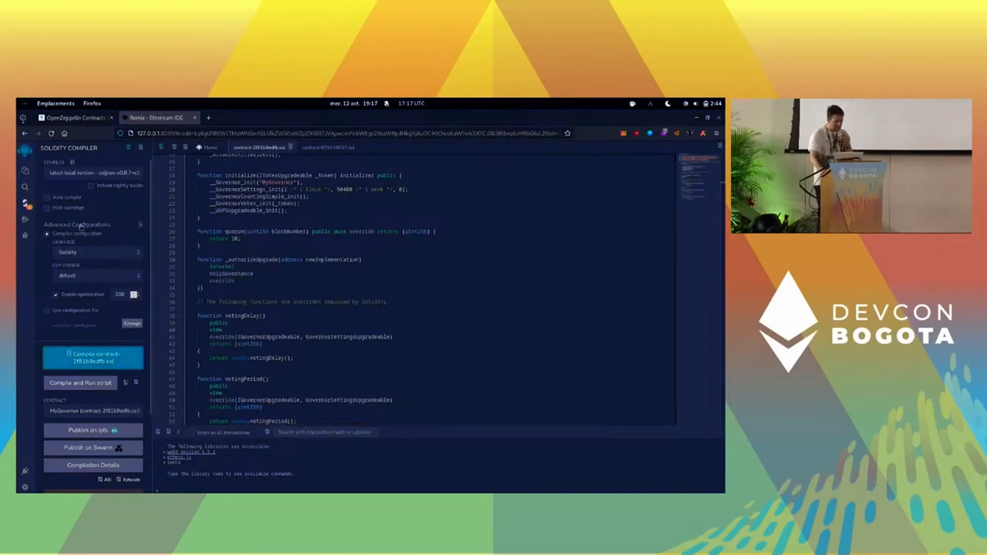
Step: Select the MyToken contract file and compile it with the Solidity compiler
left_click(25, 170)
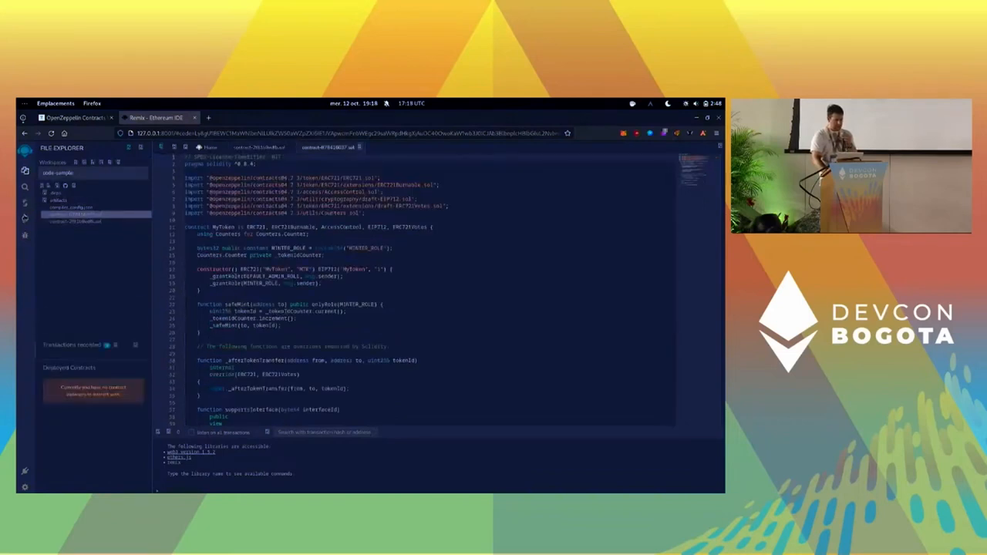
left_click(25, 171)
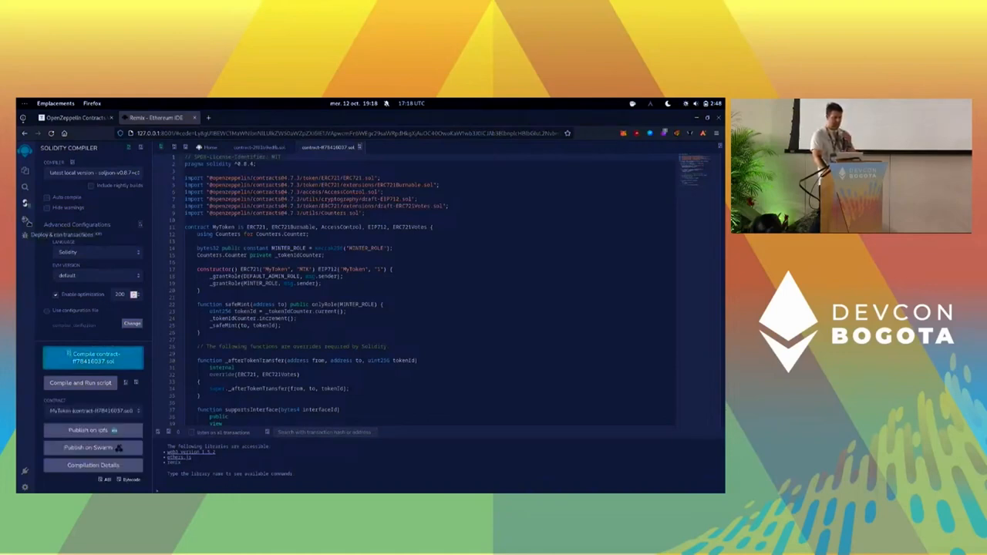
left_click(25, 218)
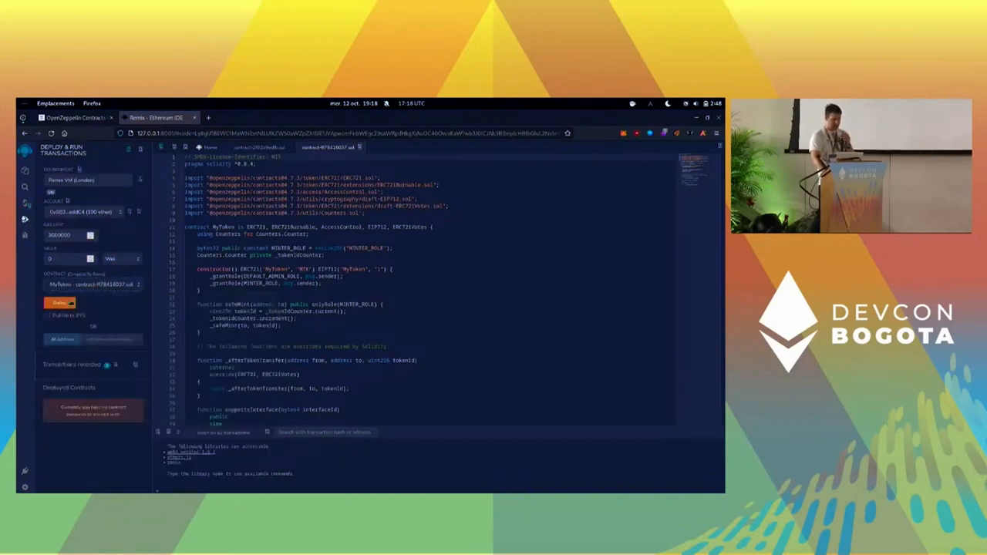
Step: Deploy MyToken to the local VM, then call delegate and getVotes on it
left_click(59, 302)
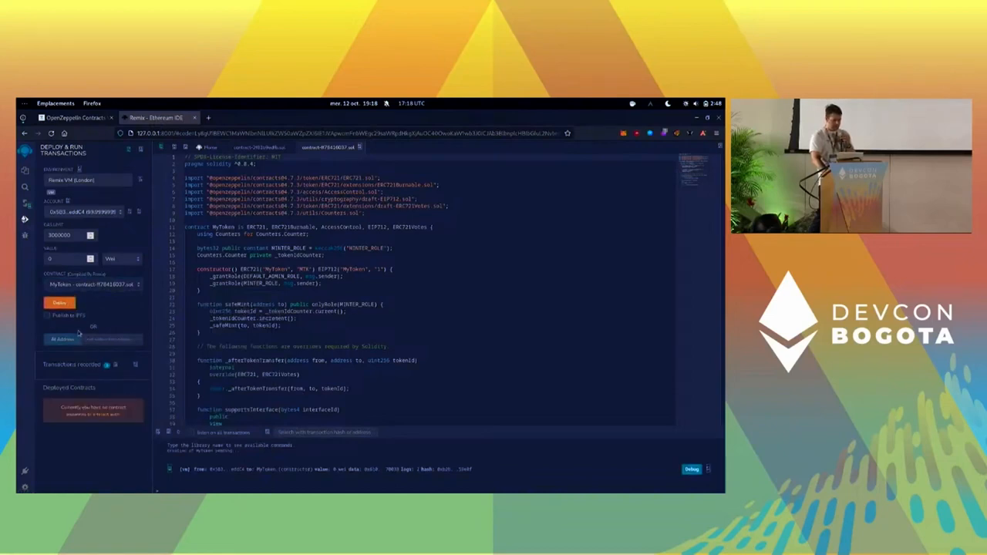
left_click(60, 302)
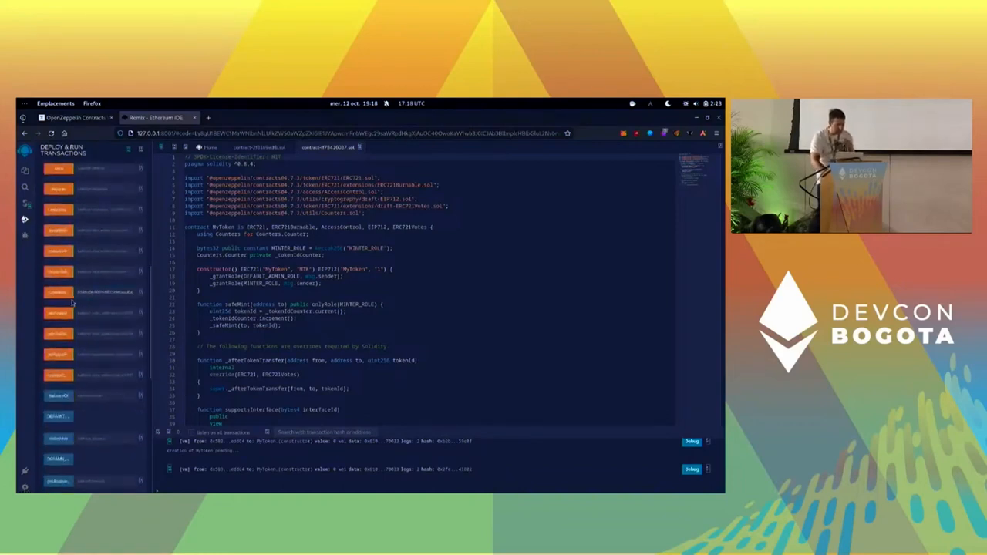
left_click(58, 291)
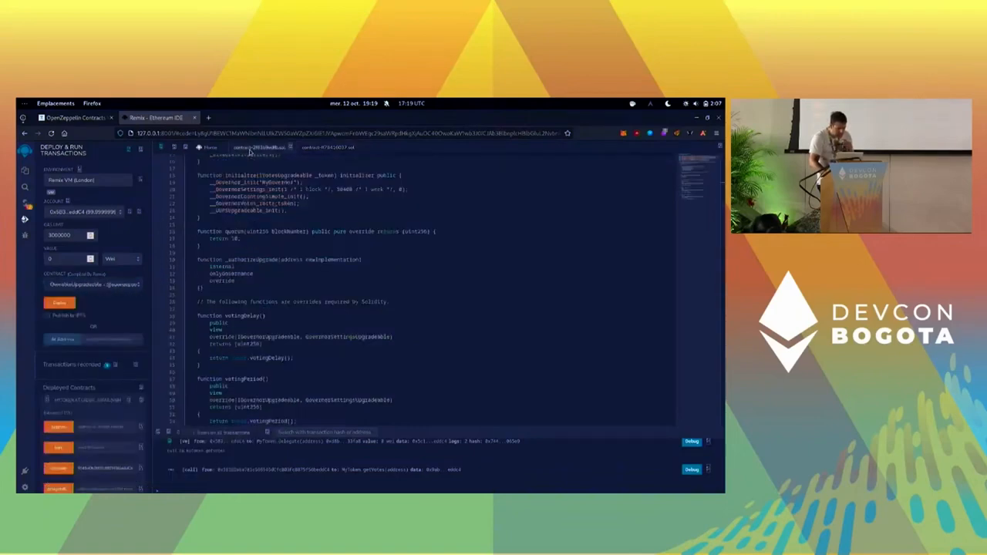
Step: Deploy MyGovernor behind an ERC1967 proxy, initialized with the MyToken address
left_click(94, 284)
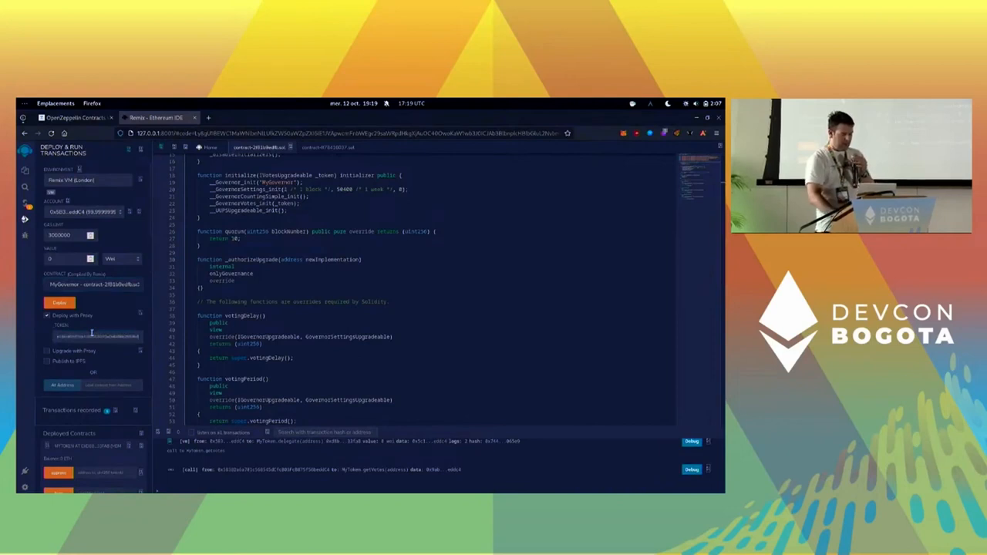
left_click(60, 302)
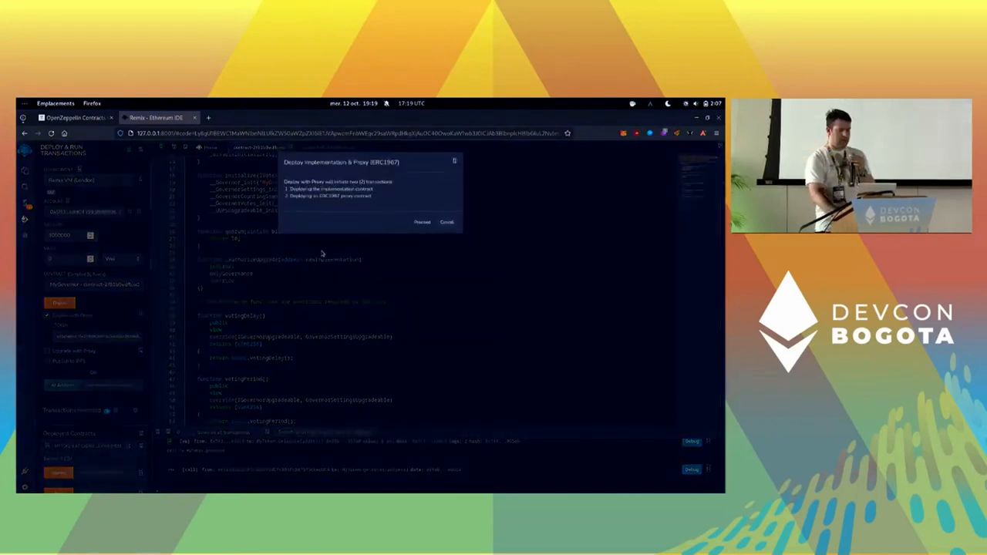
left_click(422, 222)
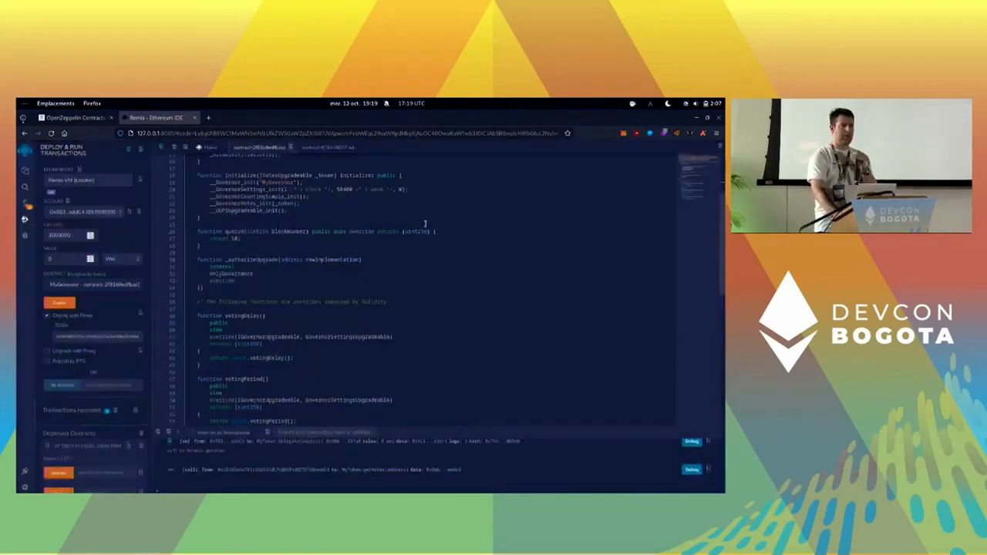
left_click(59, 302)
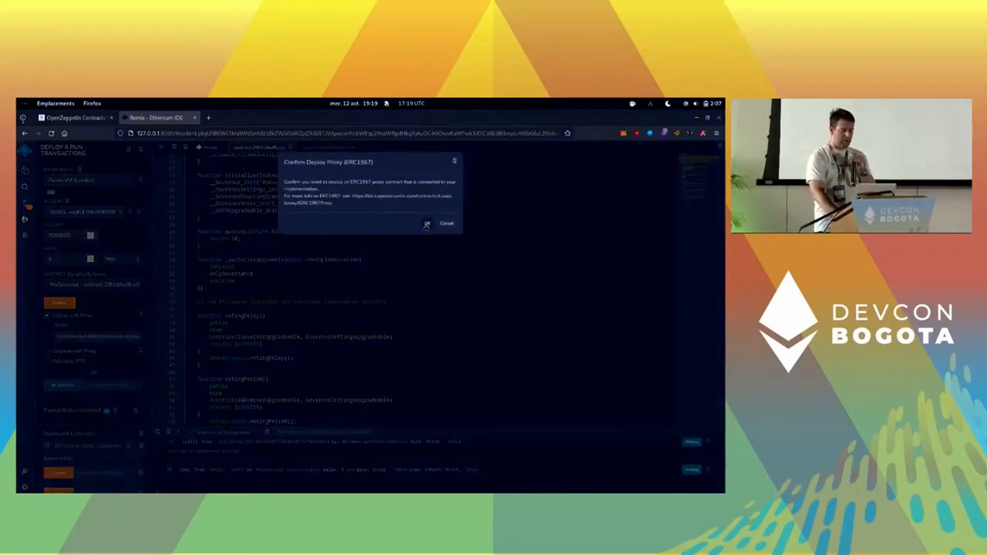
left_click(427, 223)
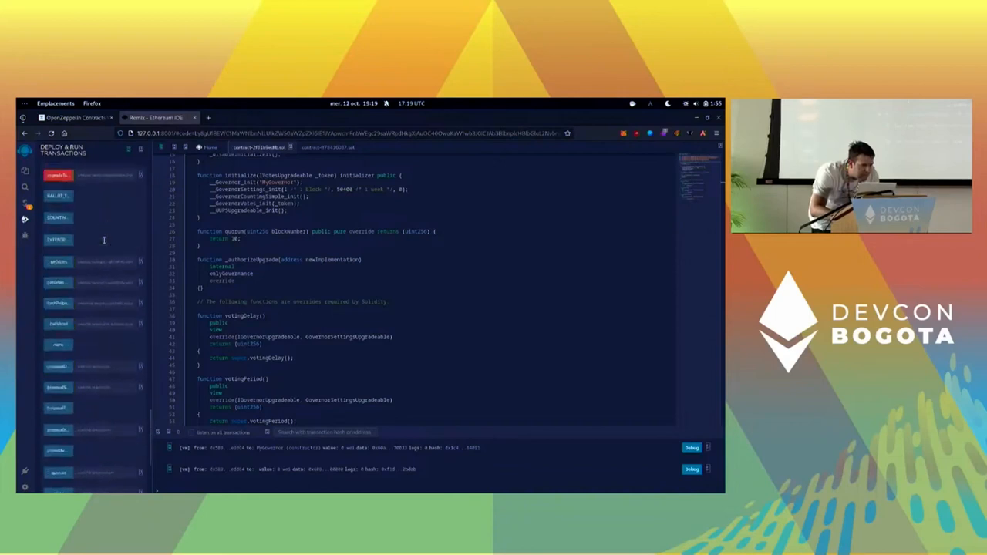
Step: Query the governor's getVotes for an account at a block number, then rerun it with an edited block
scroll("down", 3)
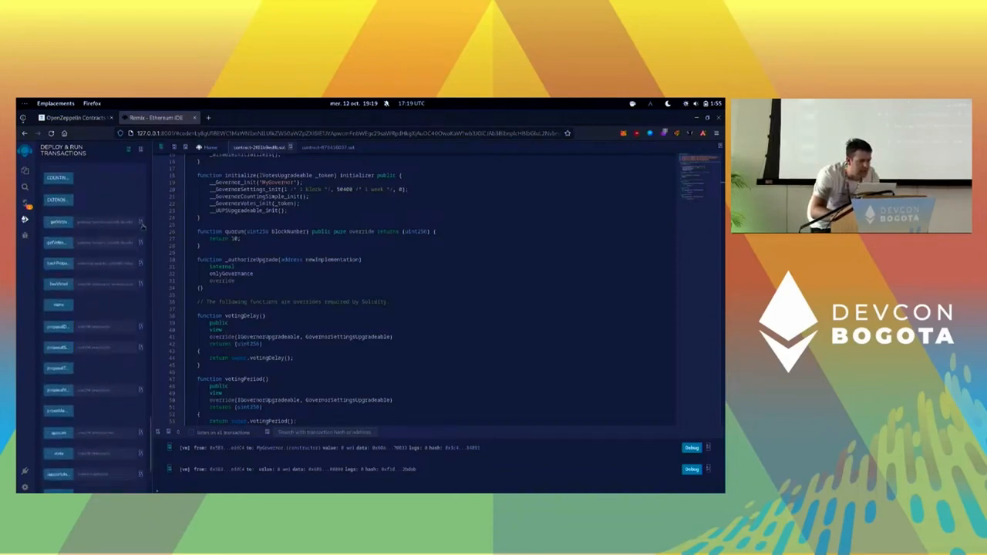
left_click(59, 221)
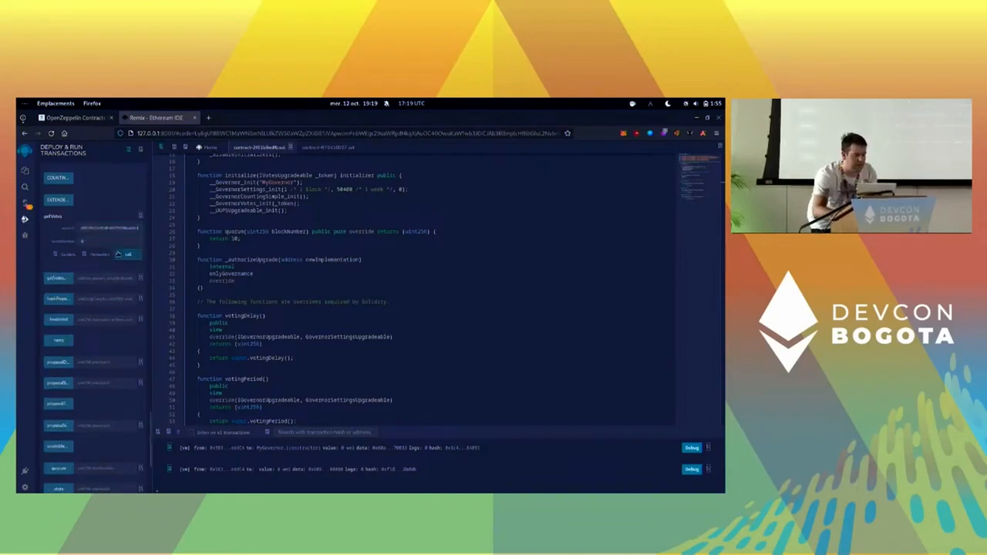
left_click(128, 254)
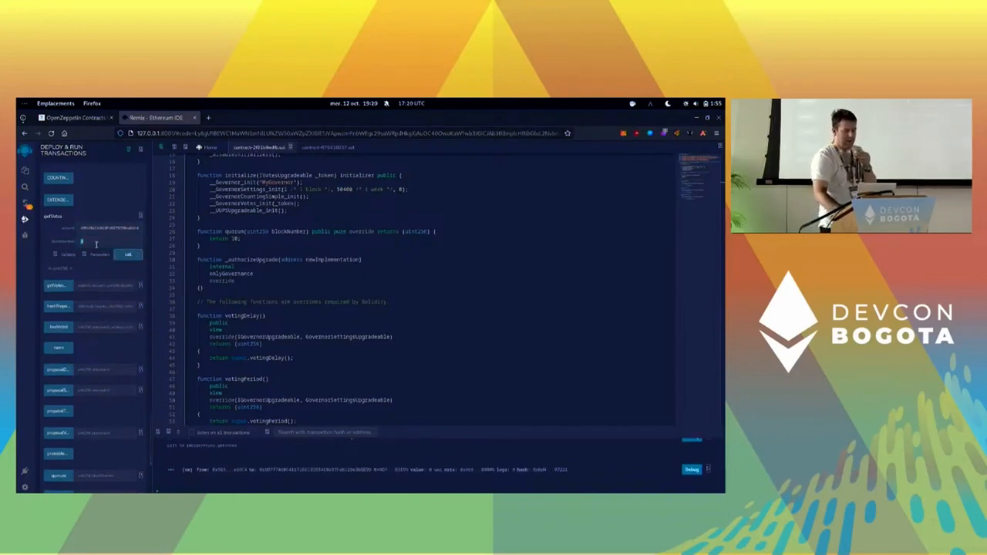
left_click(128, 255)
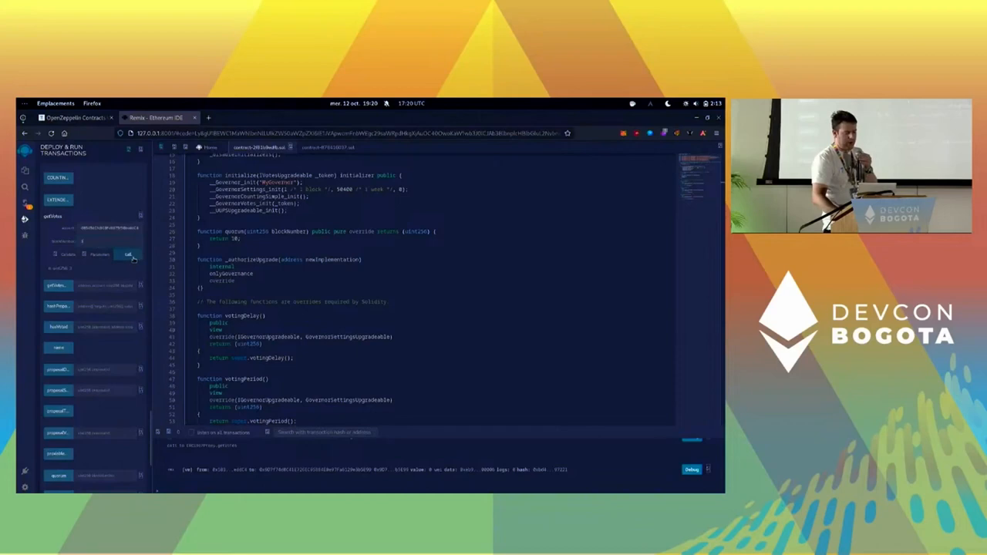
left_click(128, 255)
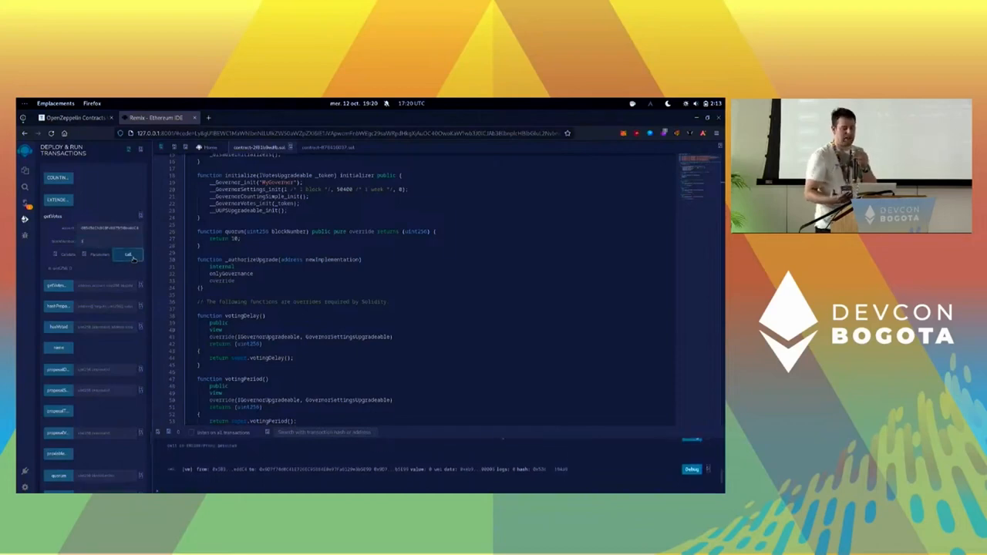